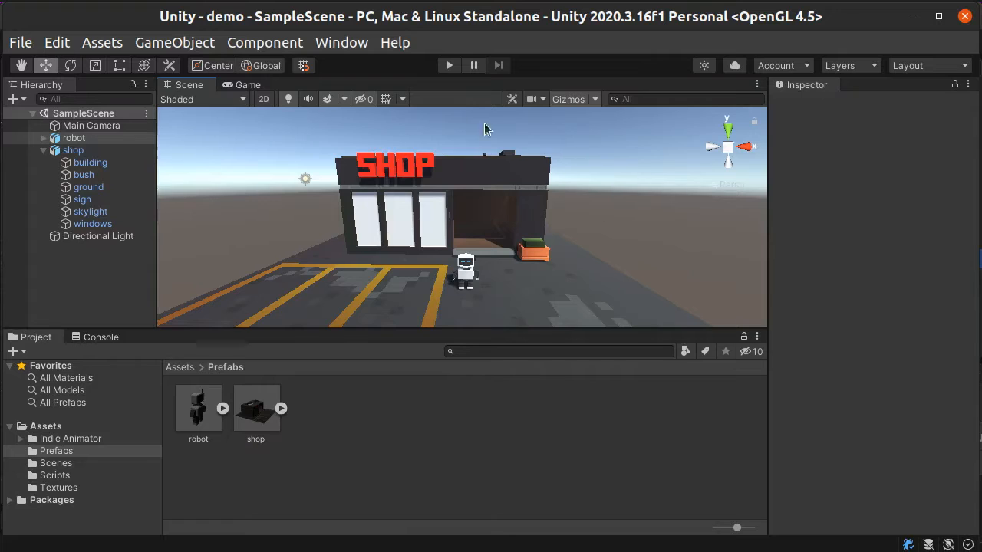
Run the shop scene with the robot in Play mode, then stop it.
click(448, 65)
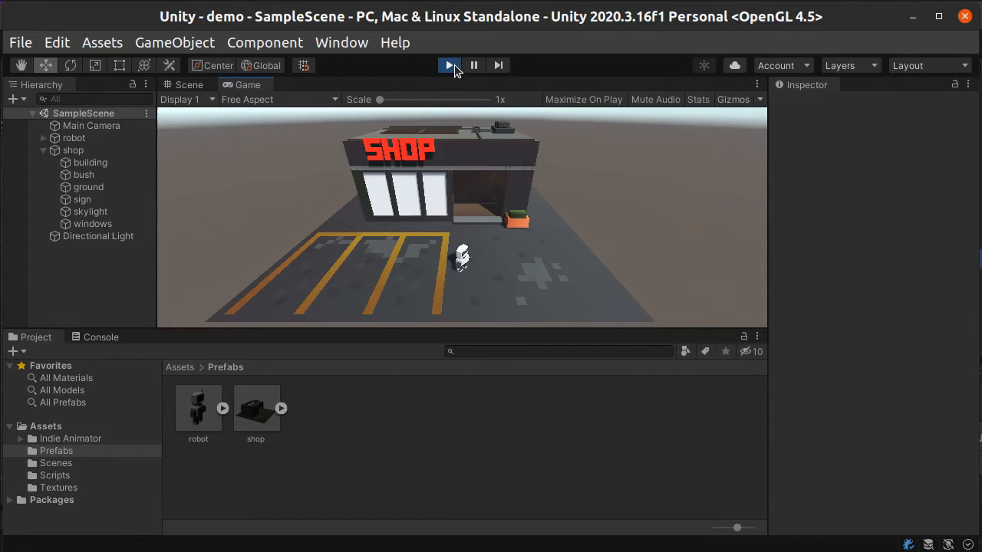
click(449, 65)
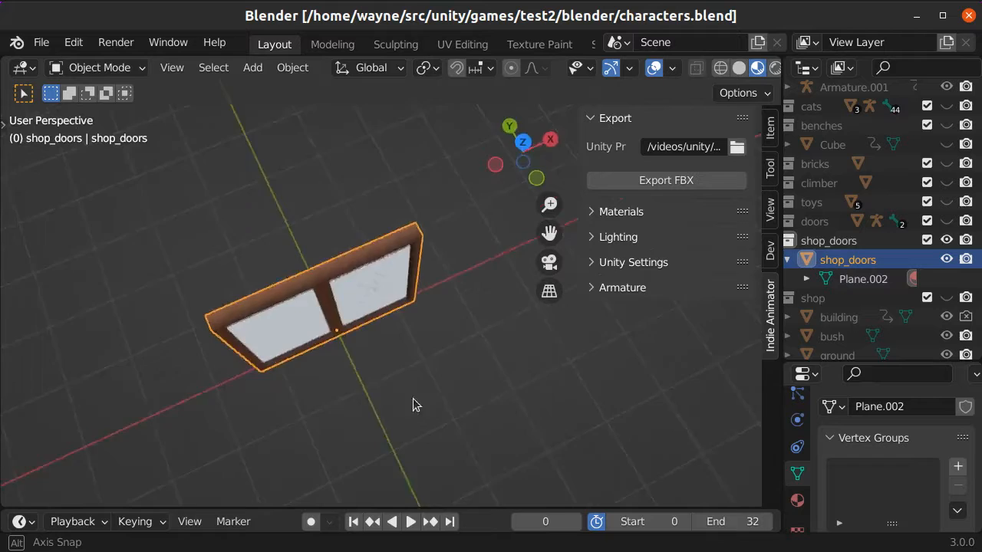
Face the doors head-on and add a Double Door armature with left and right bones.
drag(414, 323, 330, 300)
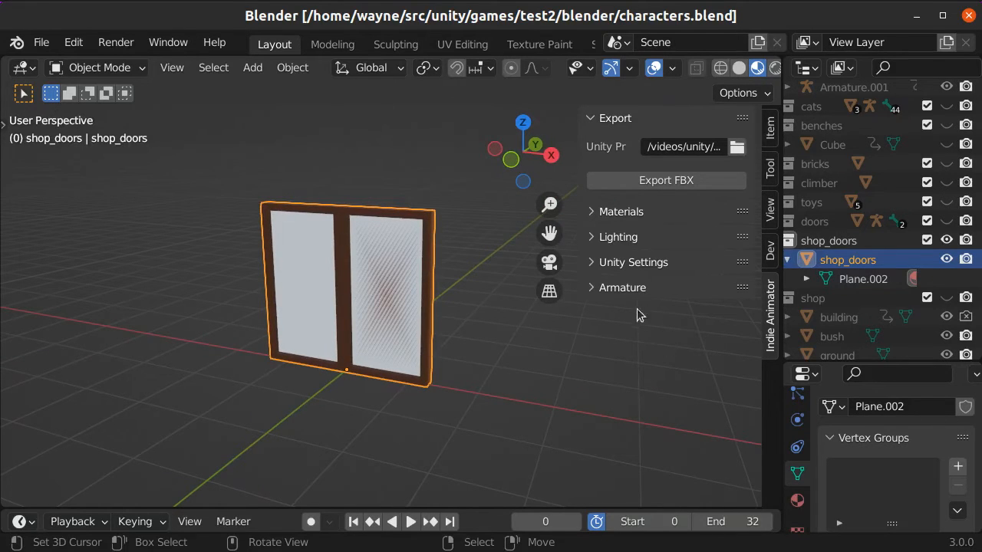
click(622, 287)
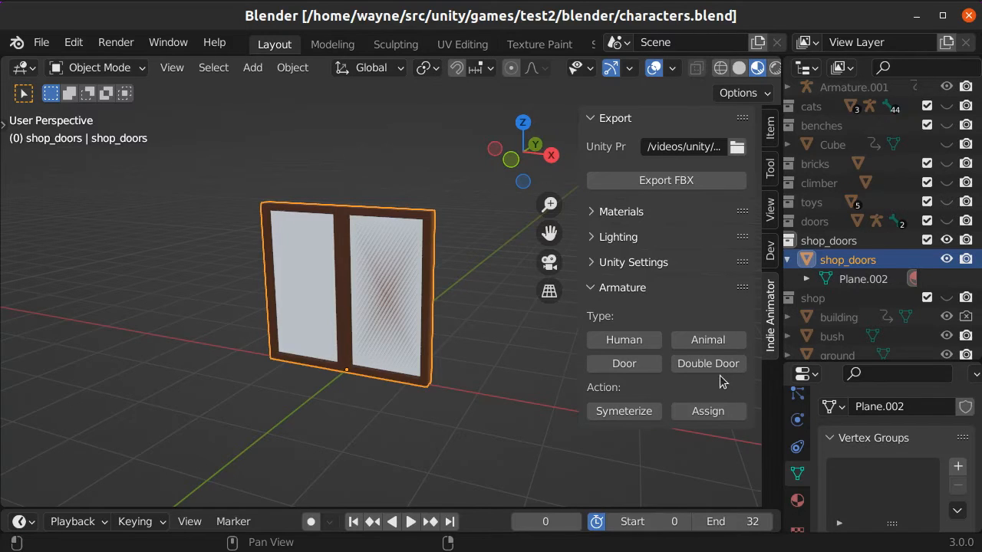
mouse_move(707, 363)
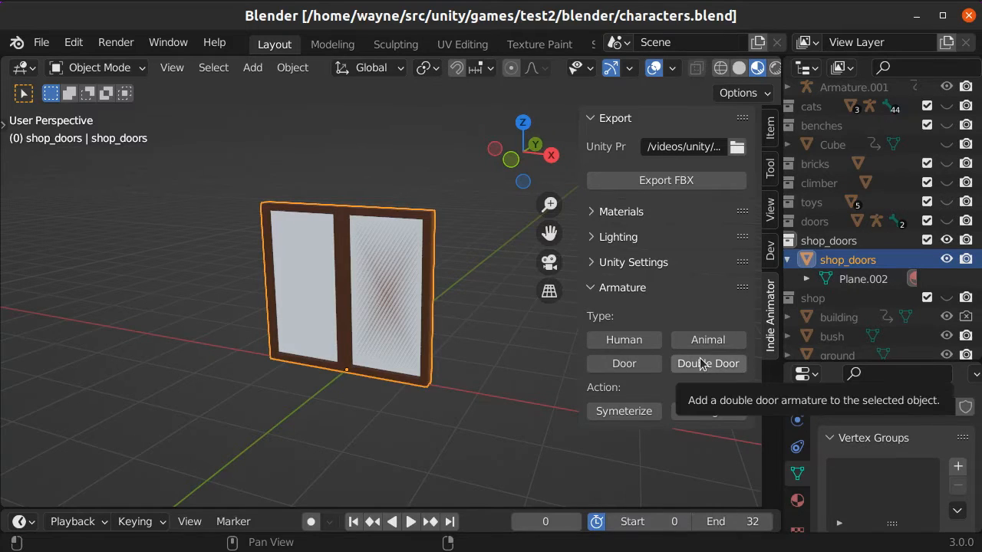
click(707, 362)
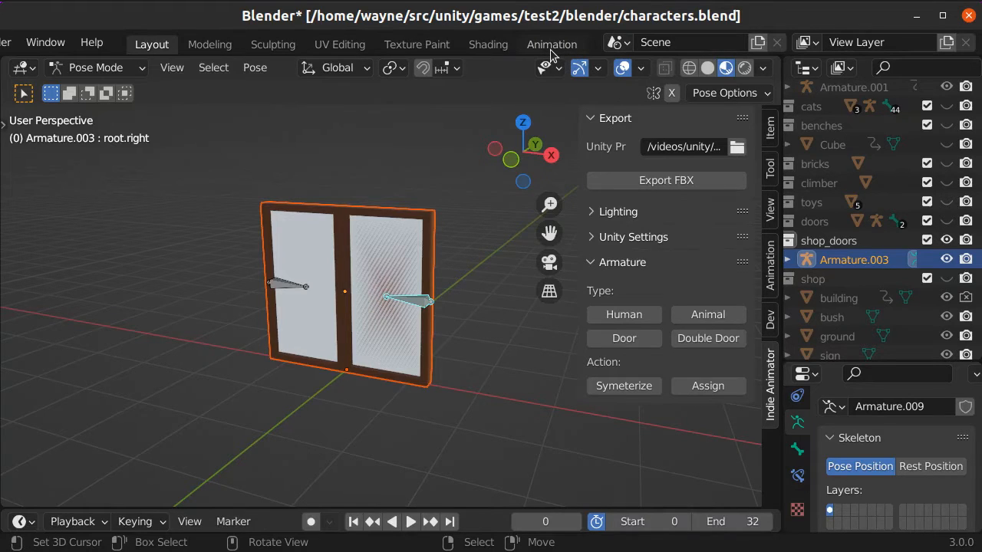
In the Animation workspace, create a new door action named shop_doors_open.
click(551, 43)
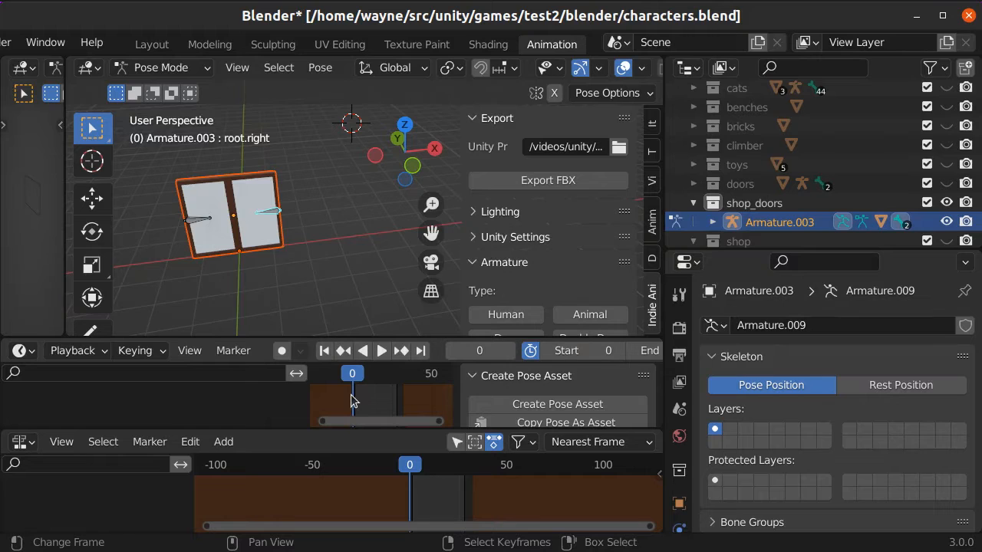
click(20, 351)
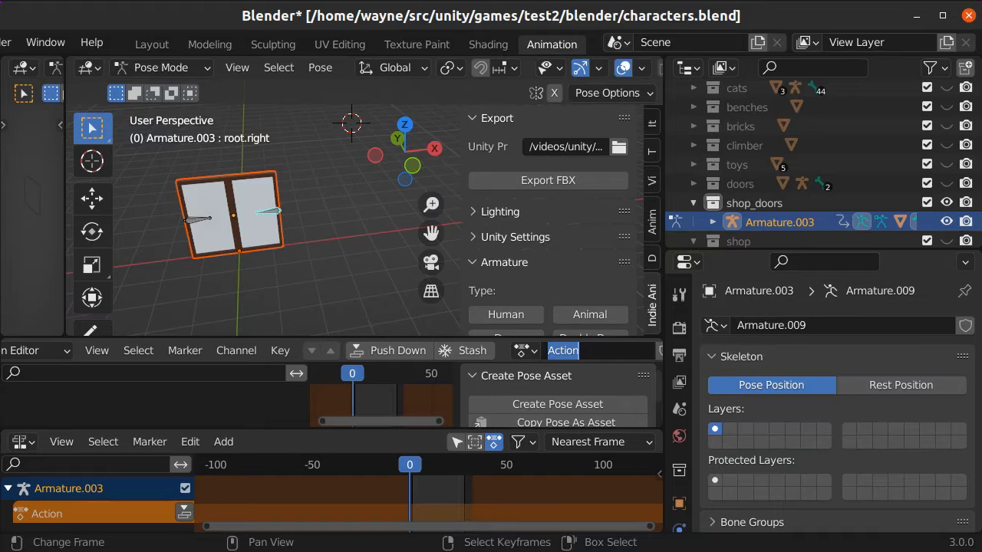
text(shop)
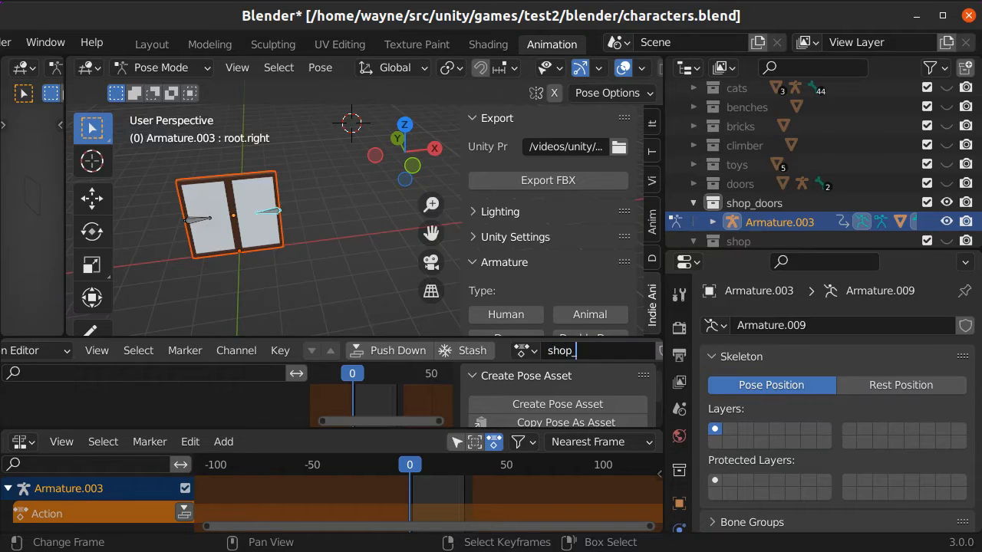
text(_doors_open)
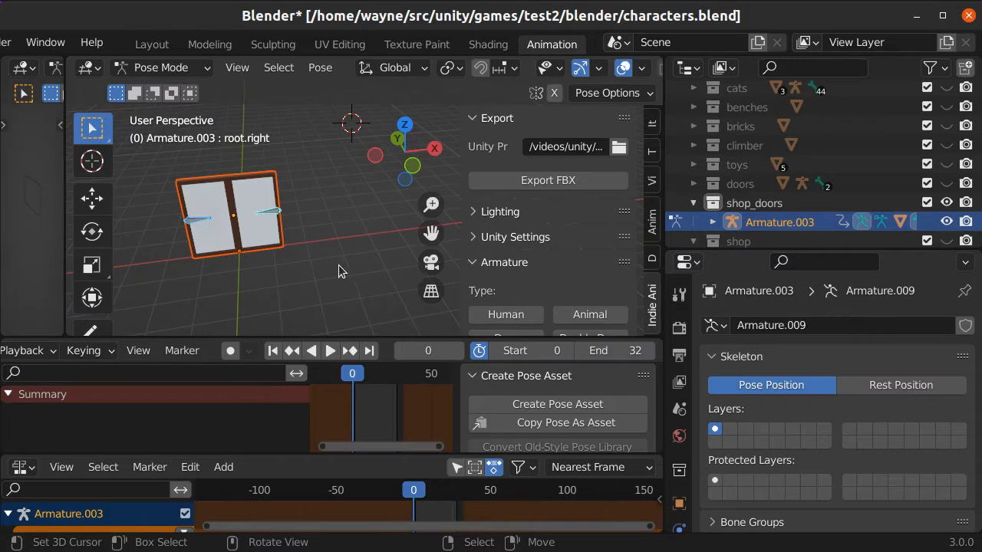
mouse_move(266, 214)
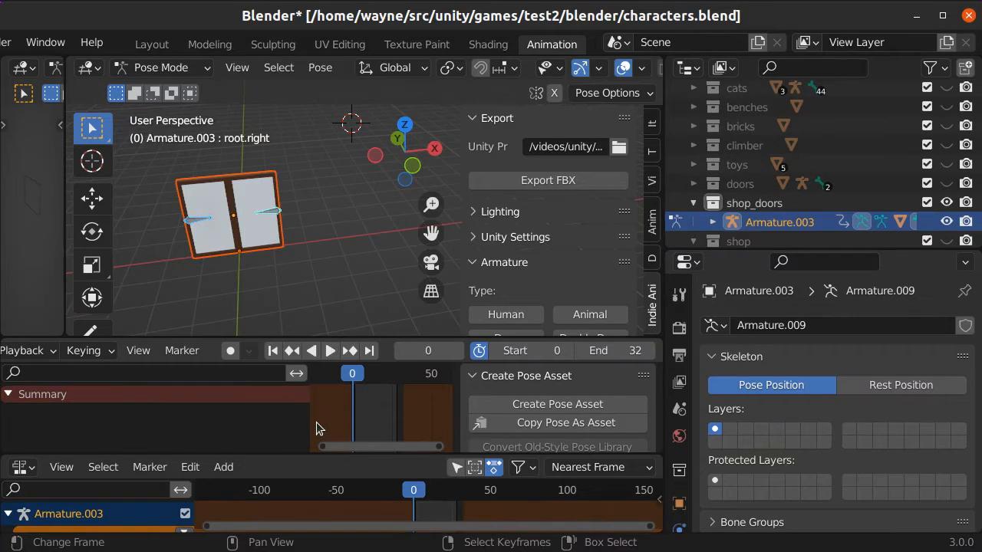
click(28, 350)
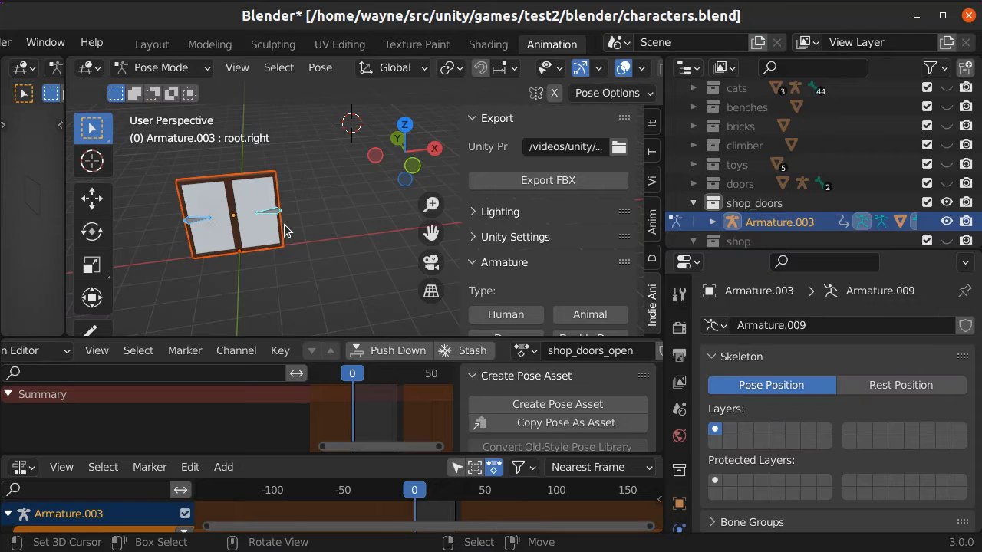
mouse_move(276, 219)
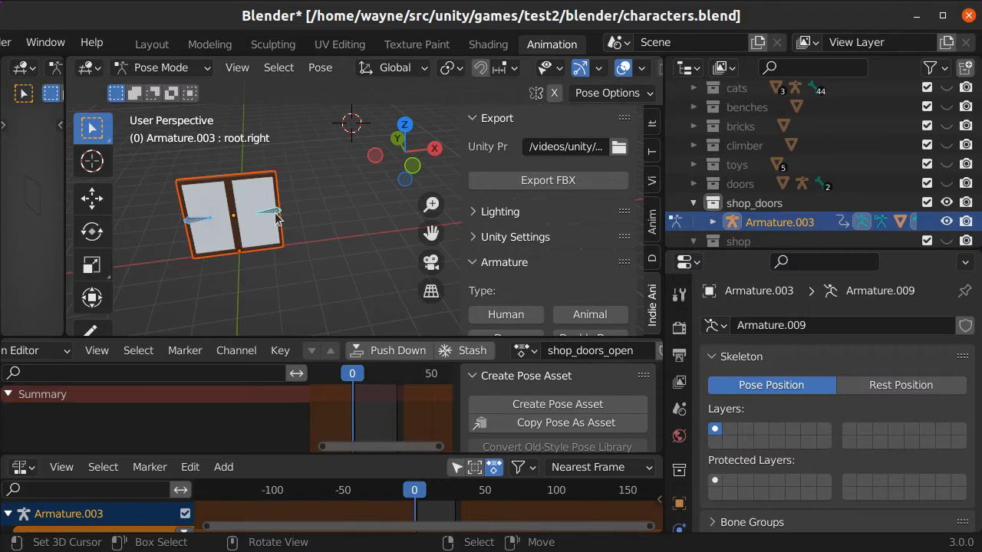
mouse_move(263, 217)
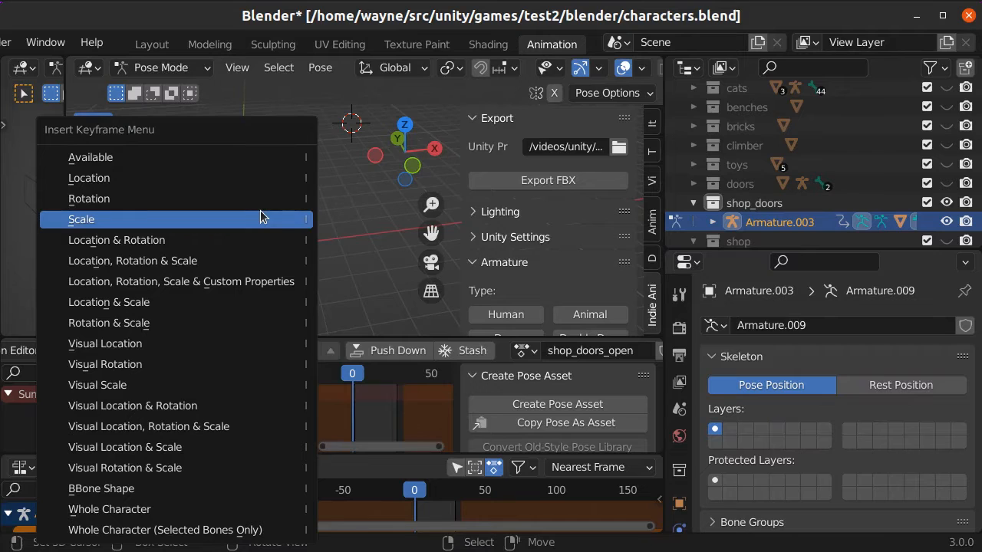
Key closed doors at frame 0, open rotation at frame 30, push down, and play back.
click(81, 220)
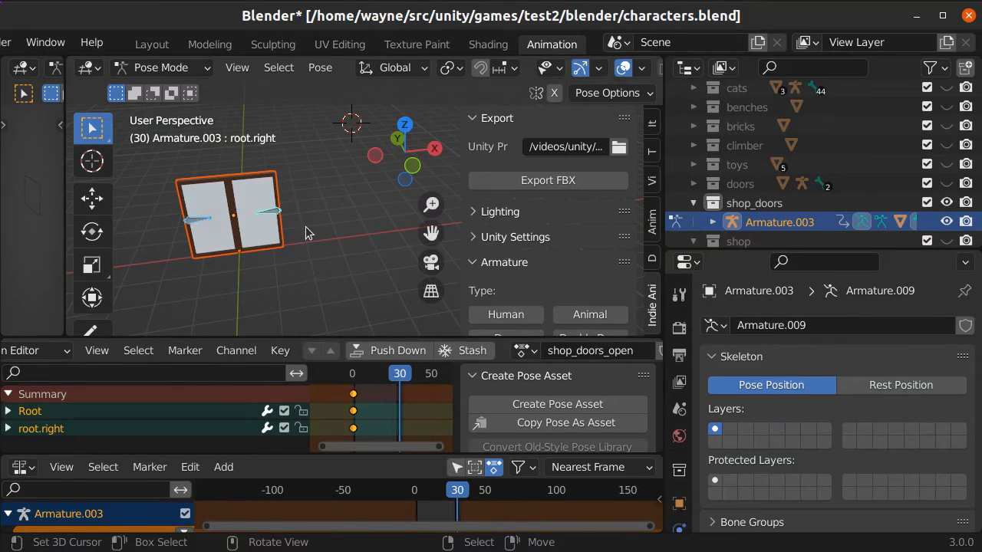
mouse_move(269, 220)
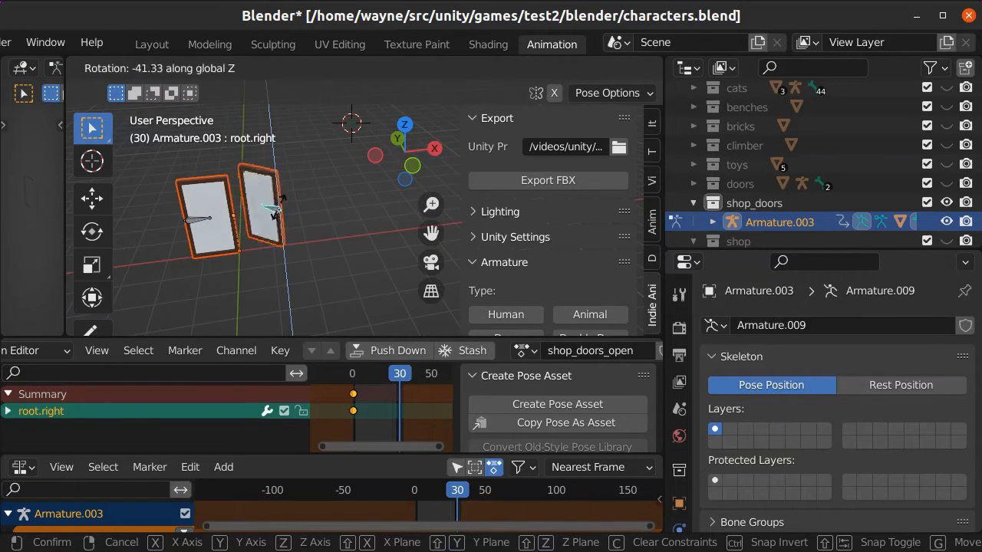
mouse_move(288, 207)
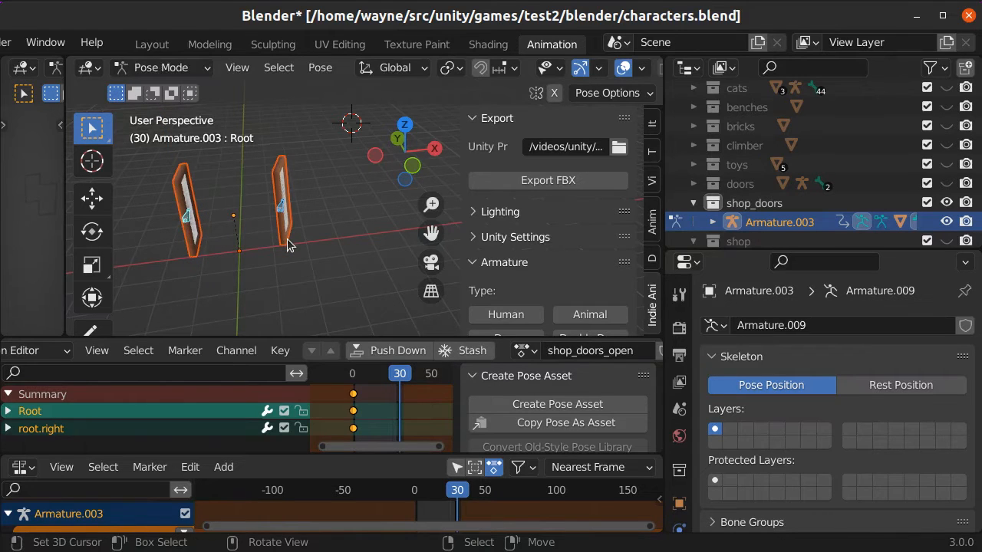
key(i)
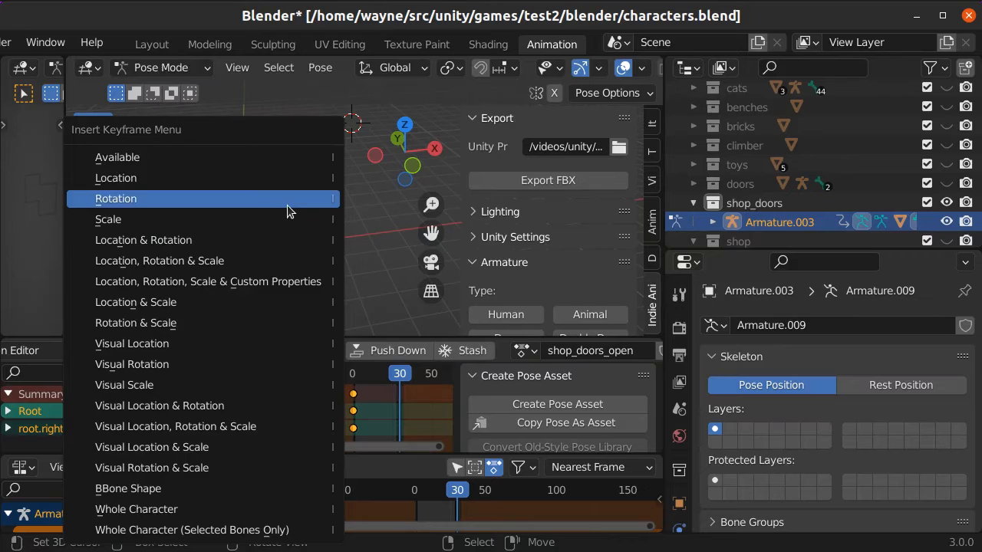
click(116, 198)
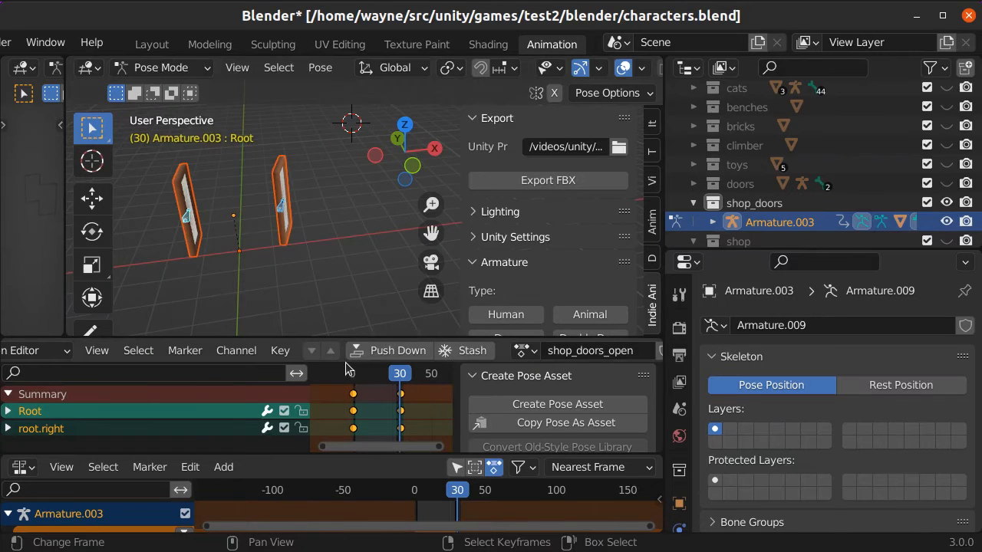
mouse_move(378, 350)
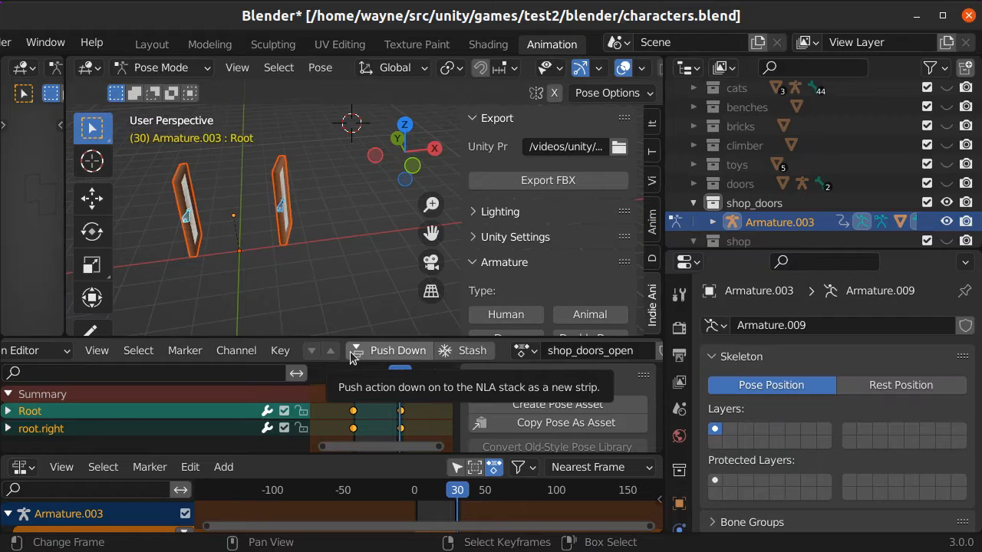
click(397, 351)
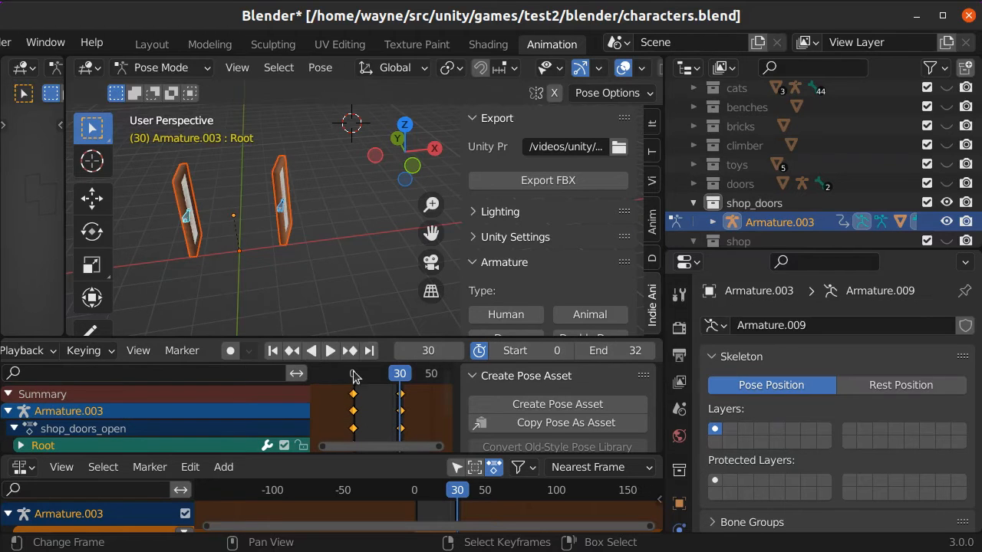
click(329, 350)
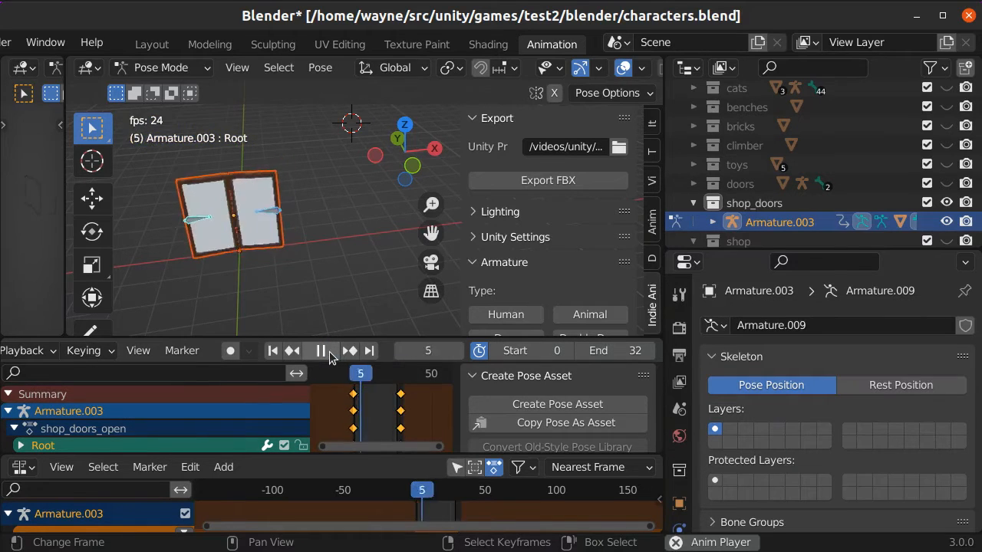
click(320, 350)
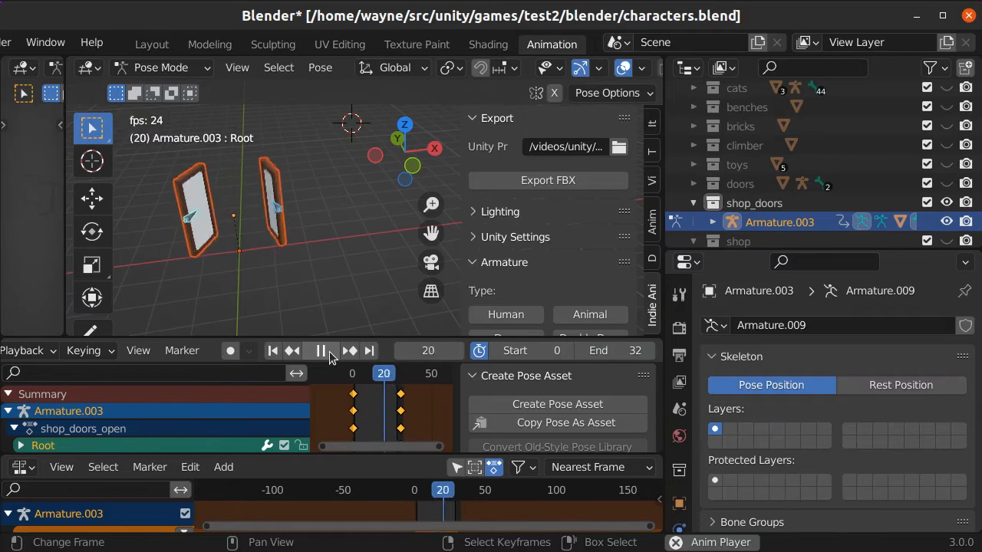
click(320, 351)
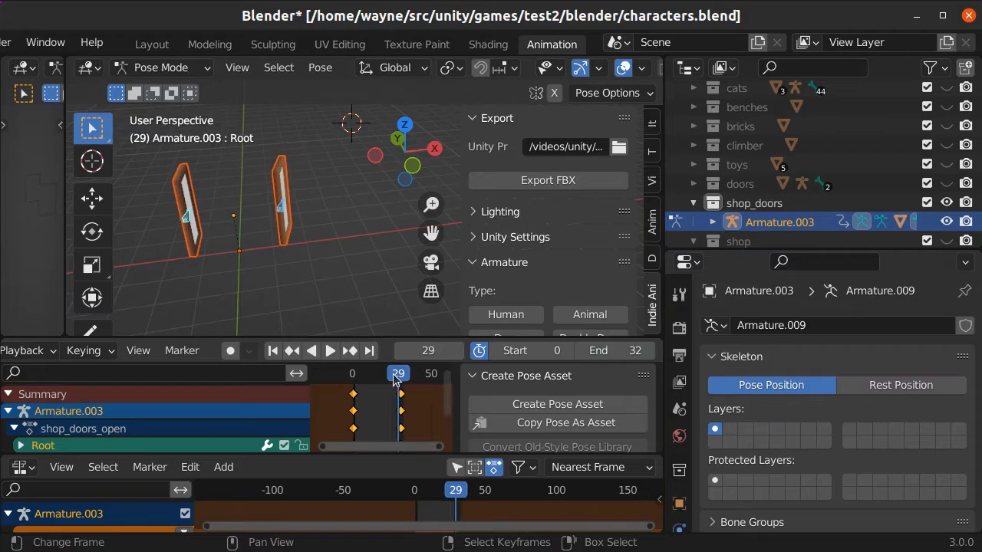
click(272, 350)
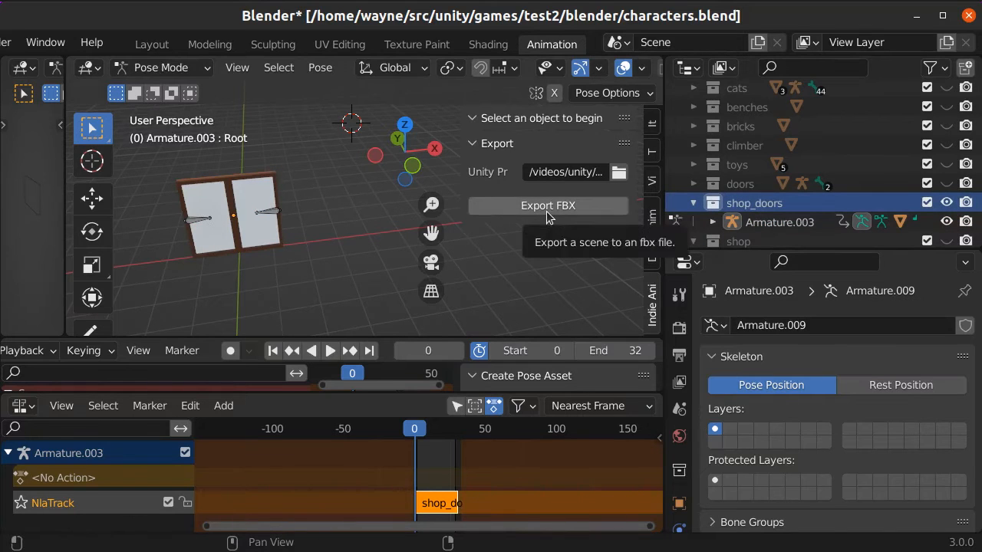
mouse_move(547, 206)
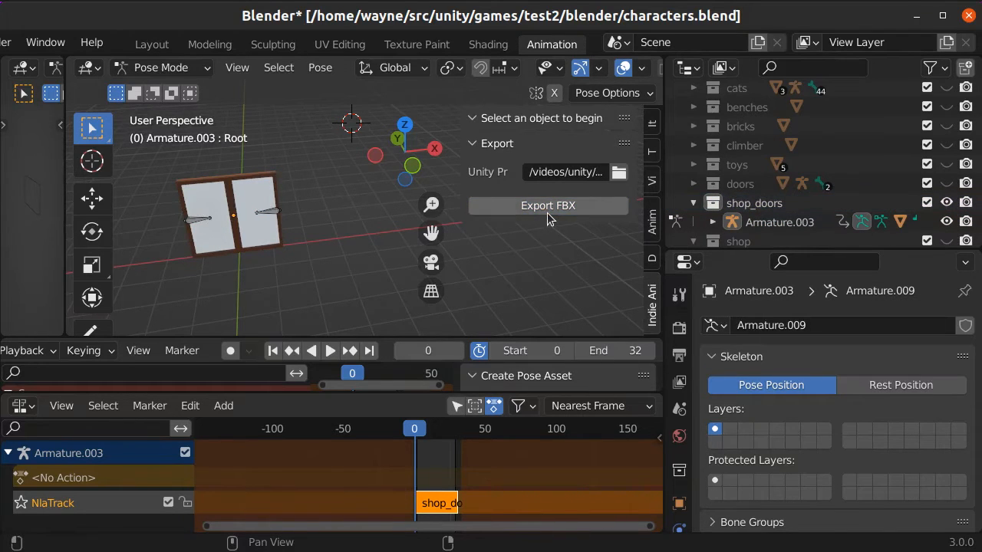
Export the shop_doors collection and its opening animation as an FBX file.
click(548, 205)
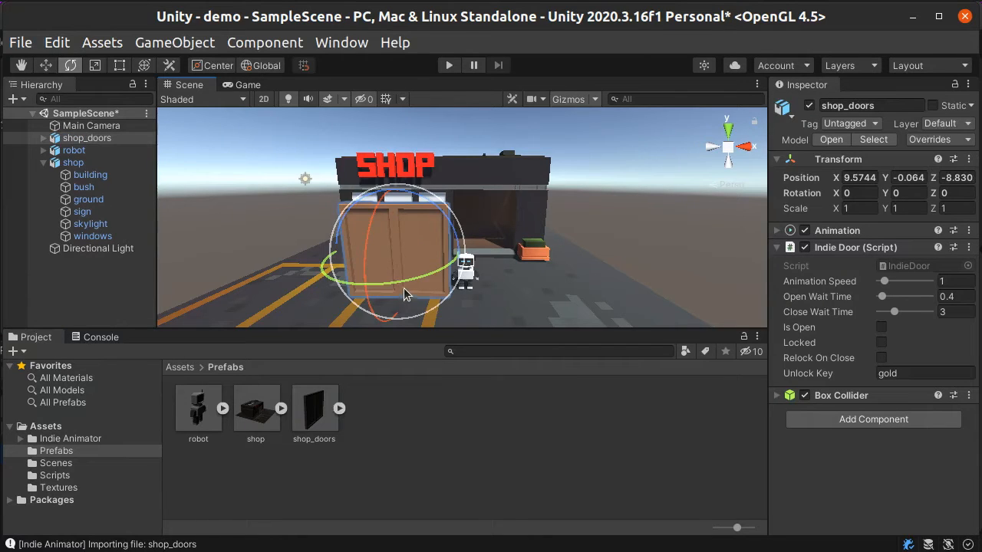
Rotate shop_doors 180° on Y and move them into the shop's doorway.
drag(407, 295, 502, 222)
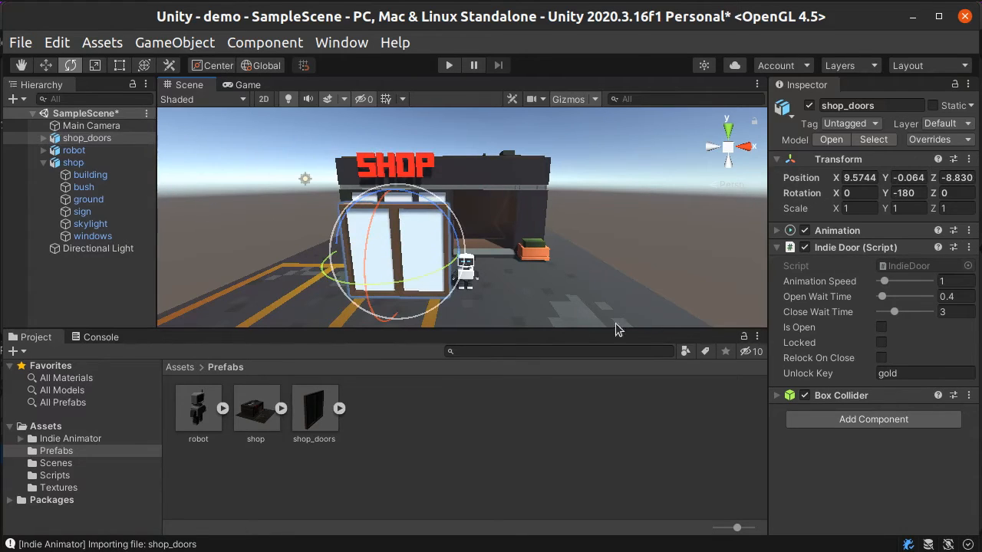
click(45, 65)
text(-1.5)
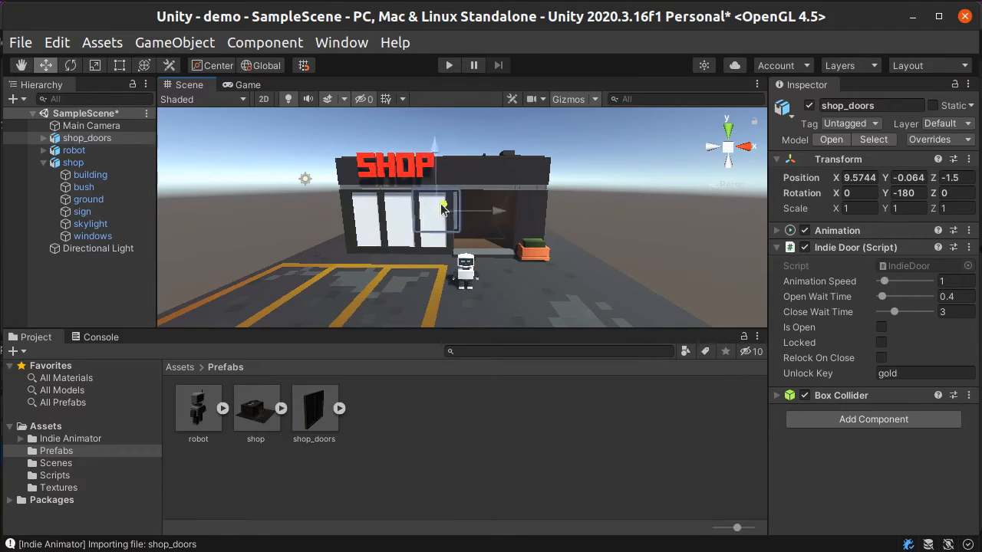
drag(444, 209, 499, 228)
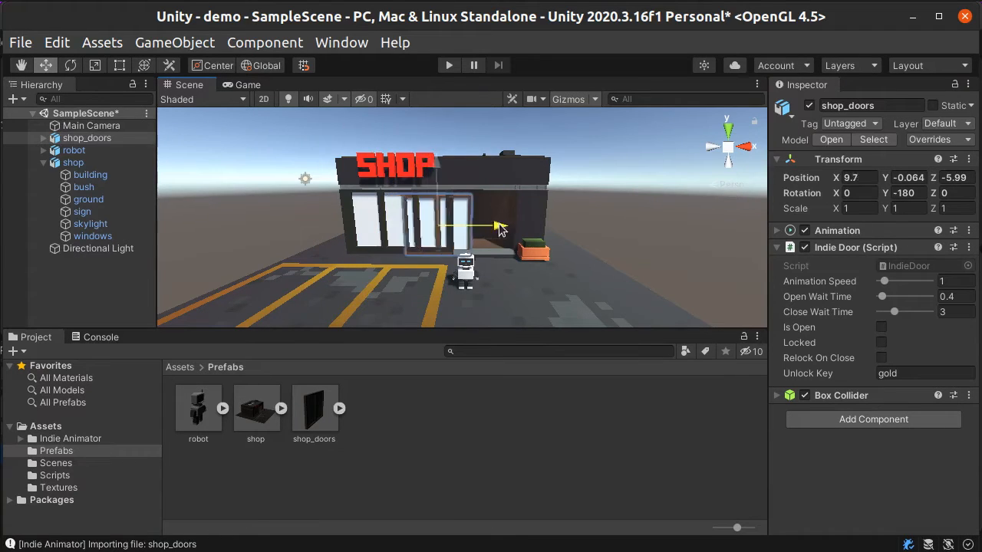
drag(490, 226, 549, 228)
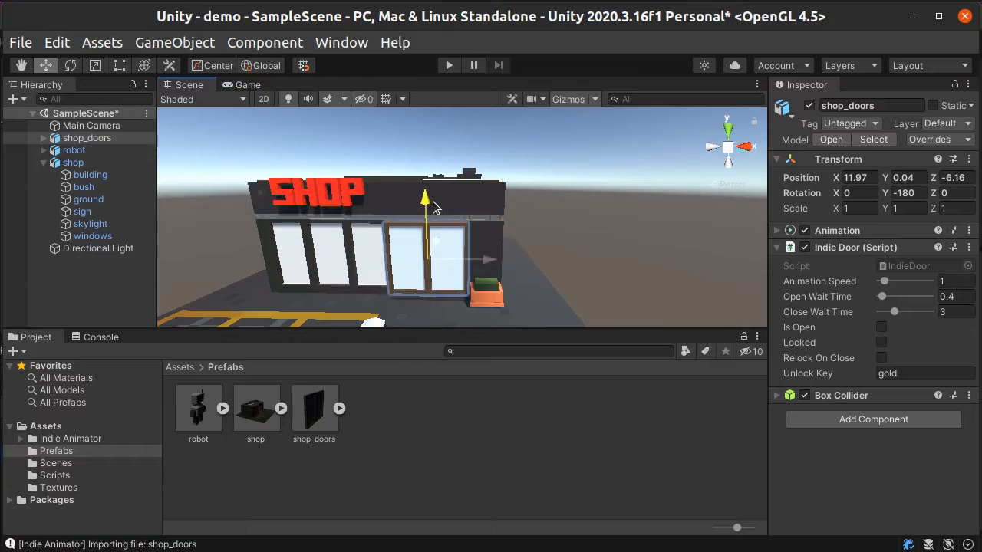
drag(426, 201, 438, 244)
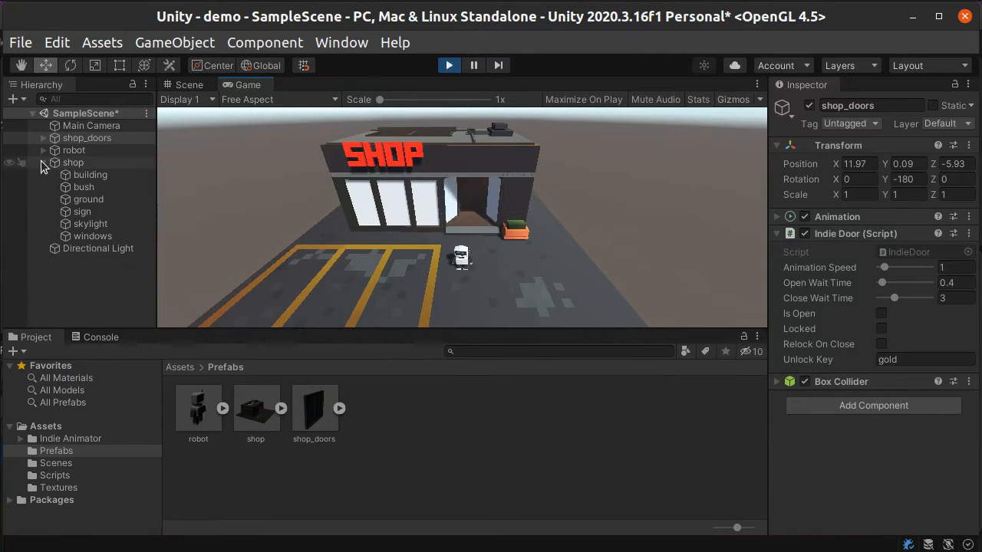
Collapse 'shop' in the Hierarchy and tick Locked on the shop_doors Indie Door script.
click(44, 162)
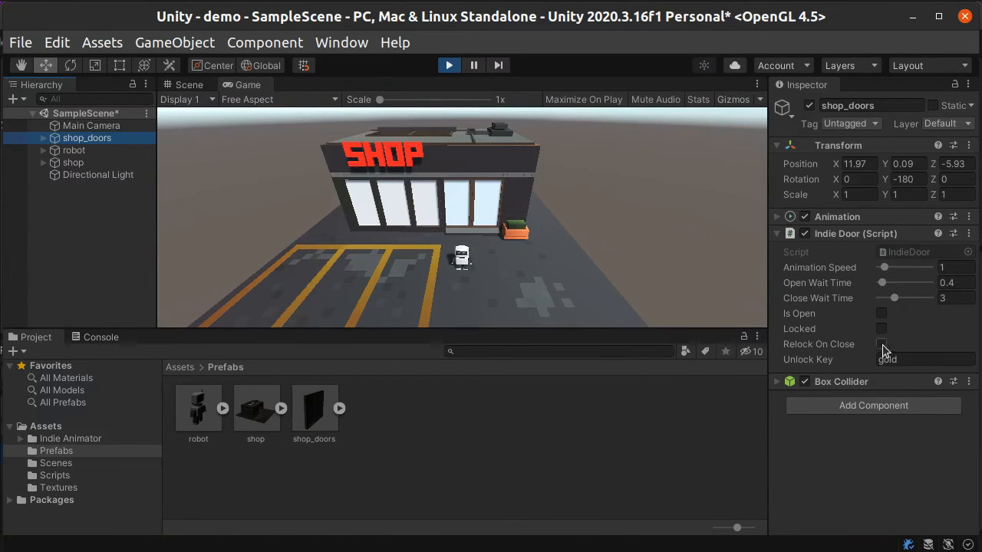
click(881, 329)
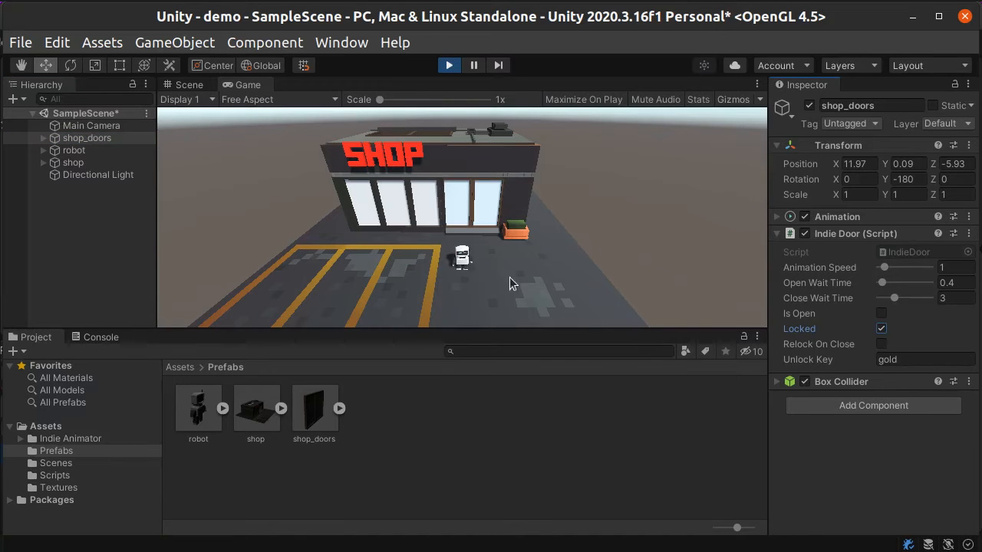
click(881, 329)
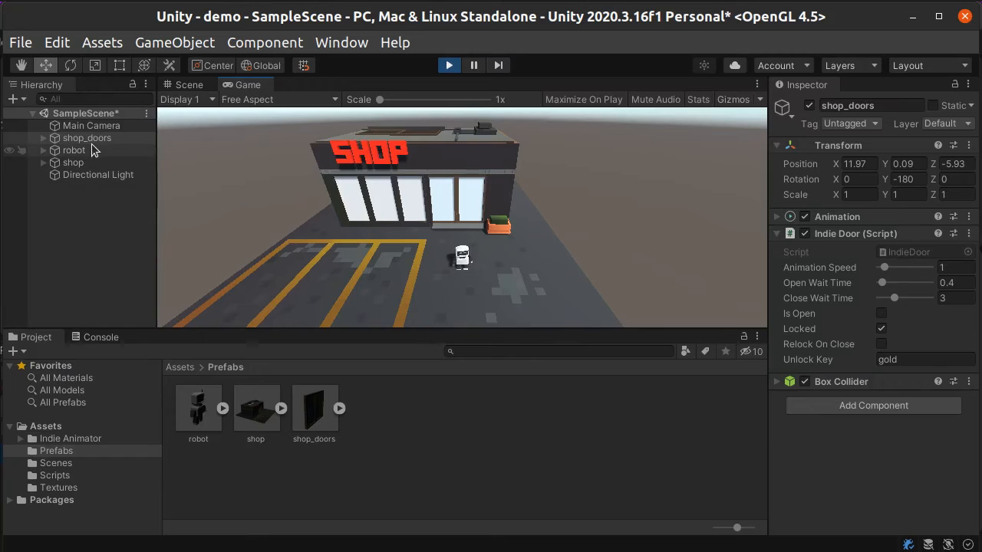
Add a gold key to the robot's Indie Key list, then select shop_doors.
click(74, 150)
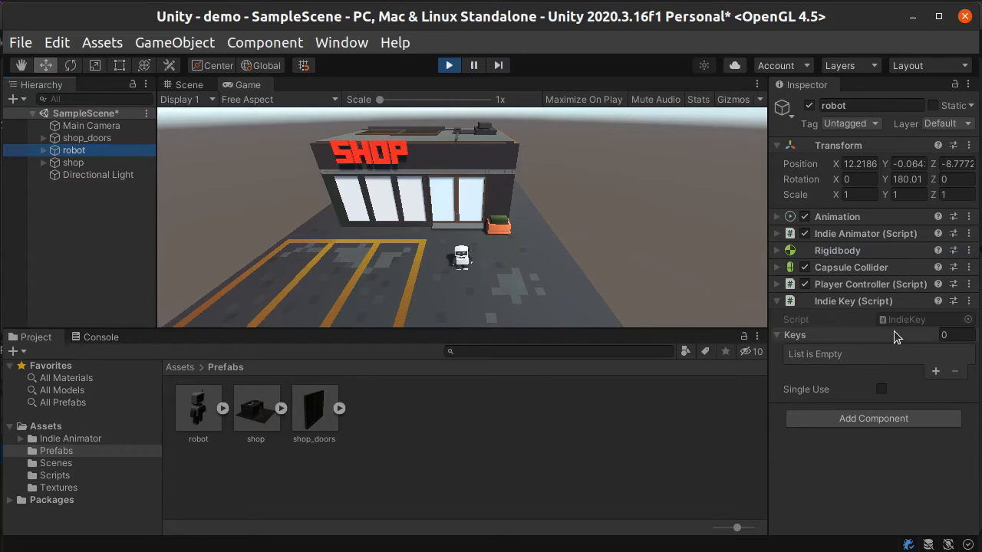
click(935, 371)
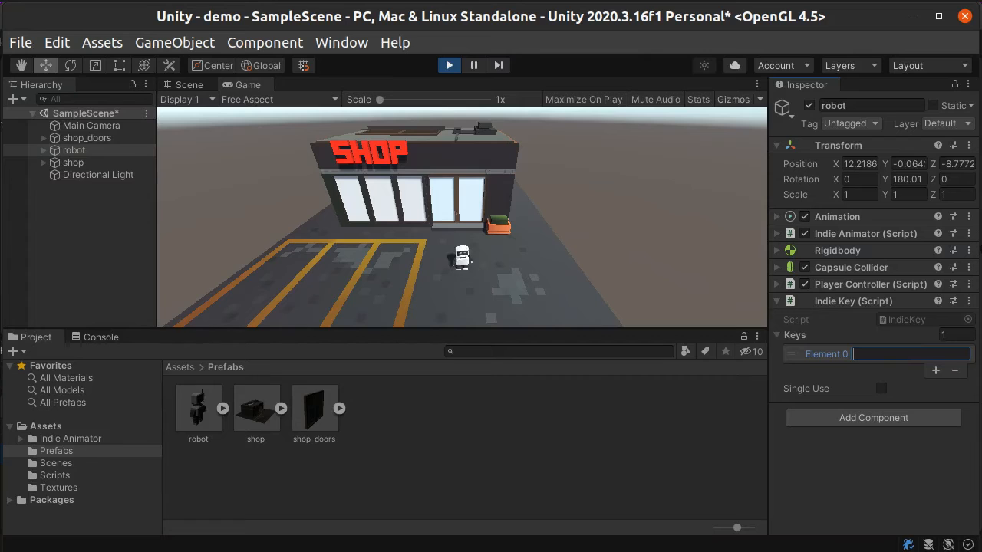
text(gold)
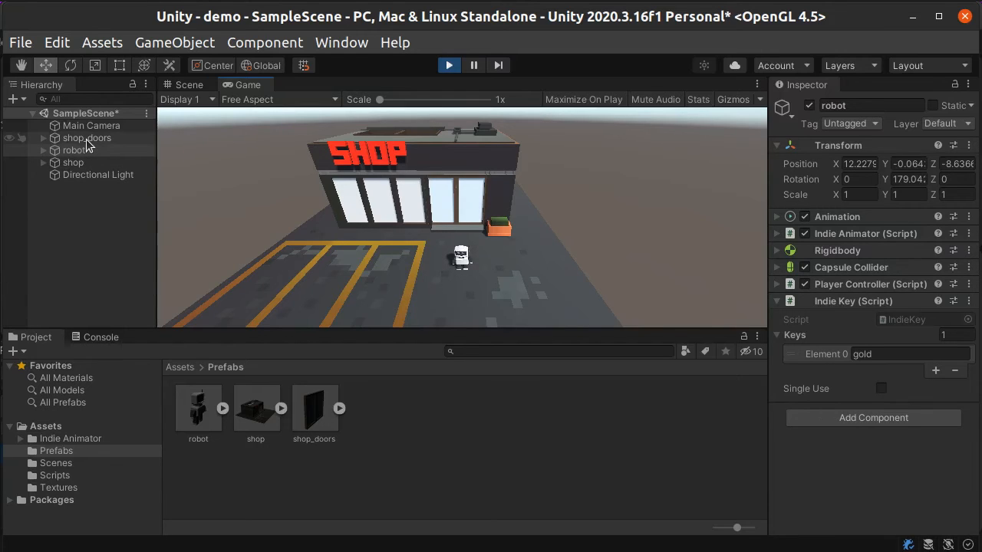
click(87, 137)
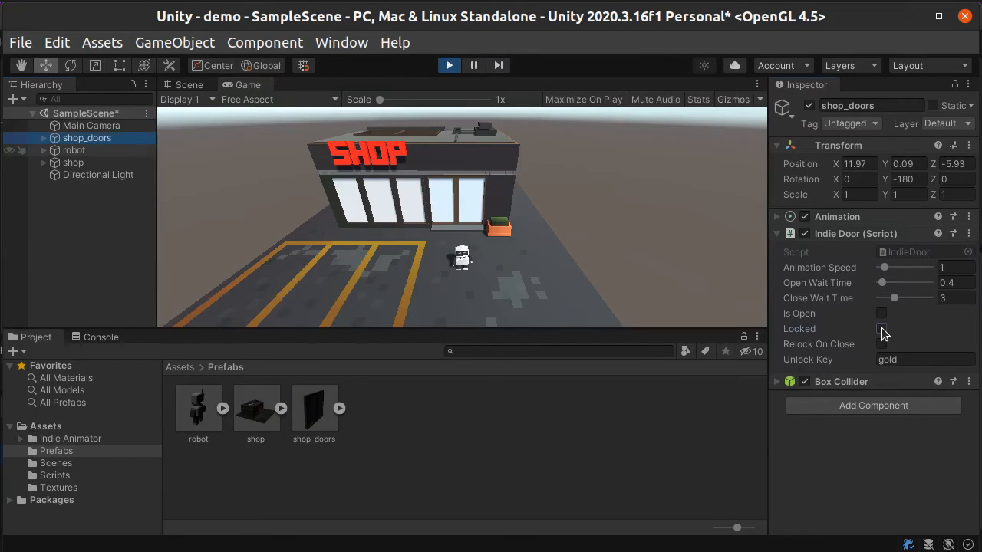
Lock shop_doors again and set the robot's Indie Key to Single Use.
click(881, 328)
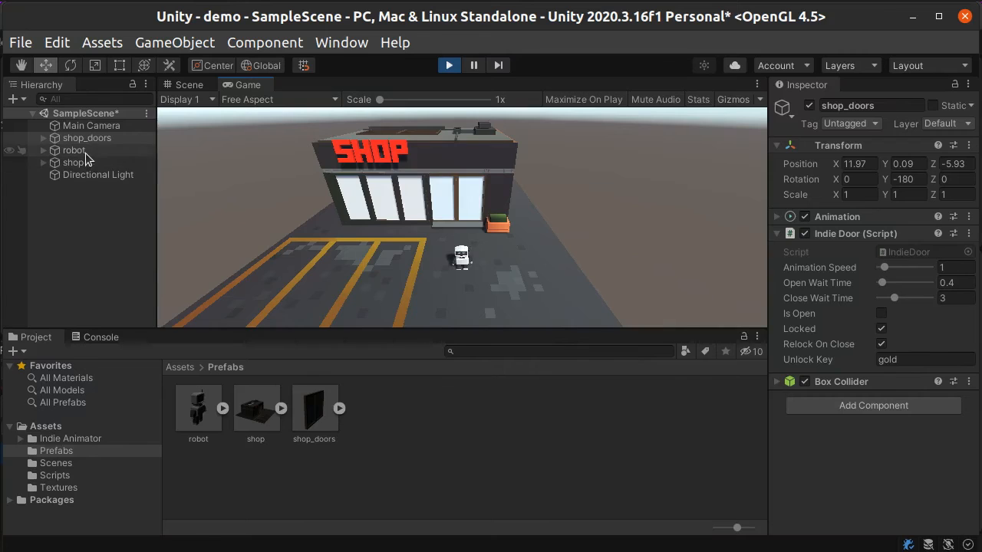
click(74, 150)
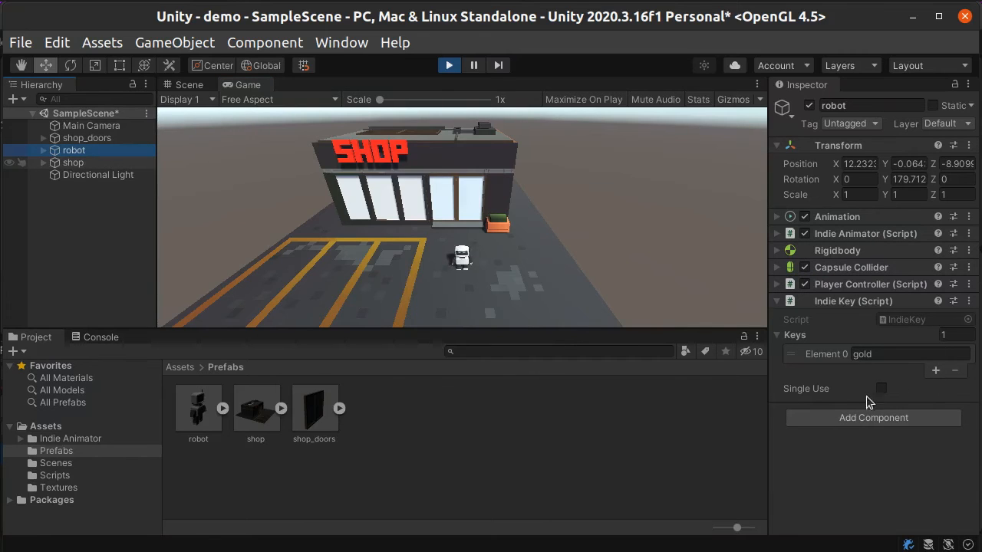
click(881, 388)
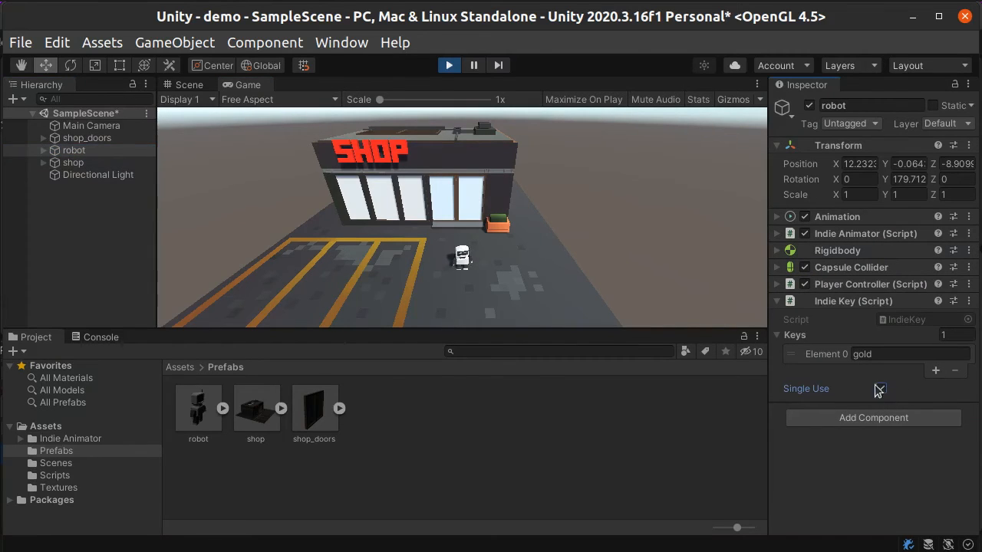
click(880, 388)
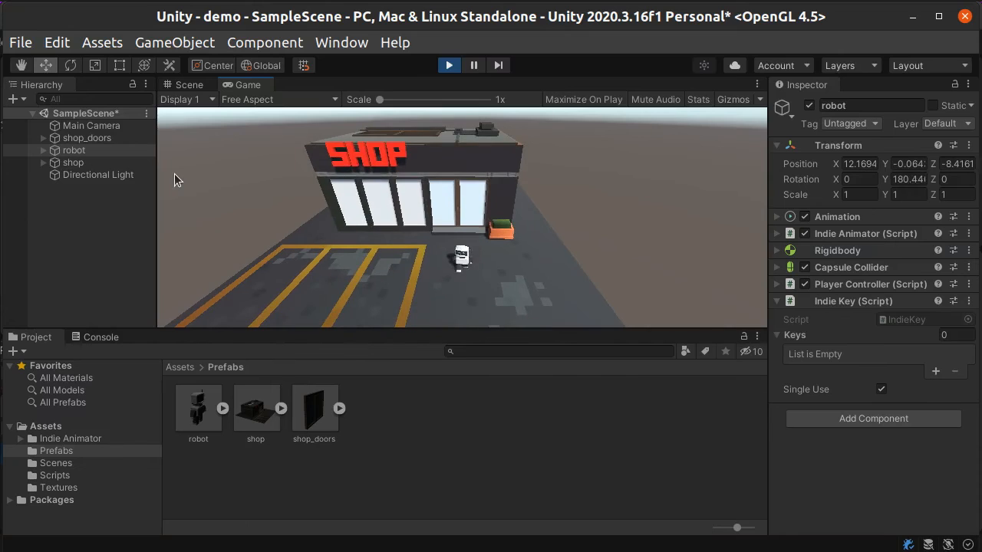
Add a fresh gold key to the robot's Keys list and select shop_doors.
click(935, 371)
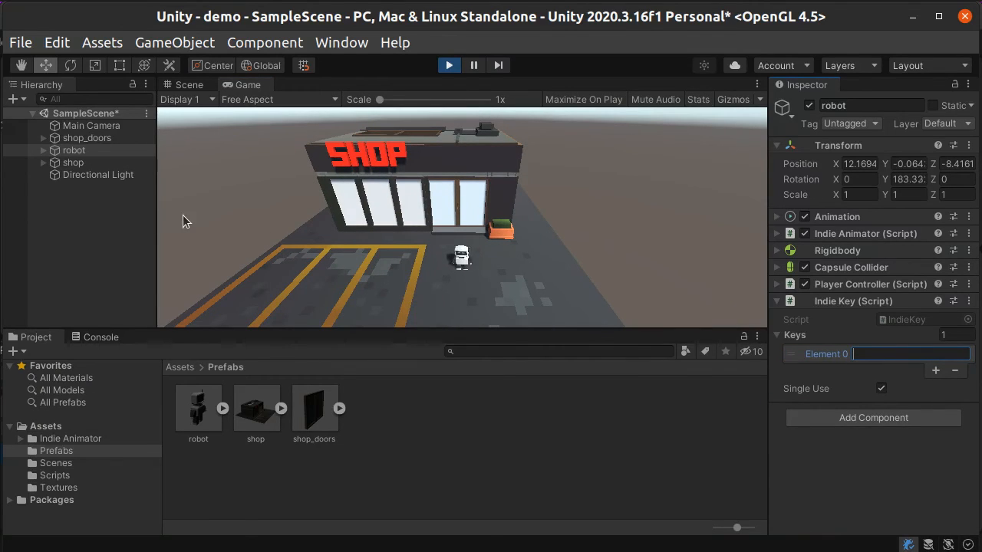
text(gold)
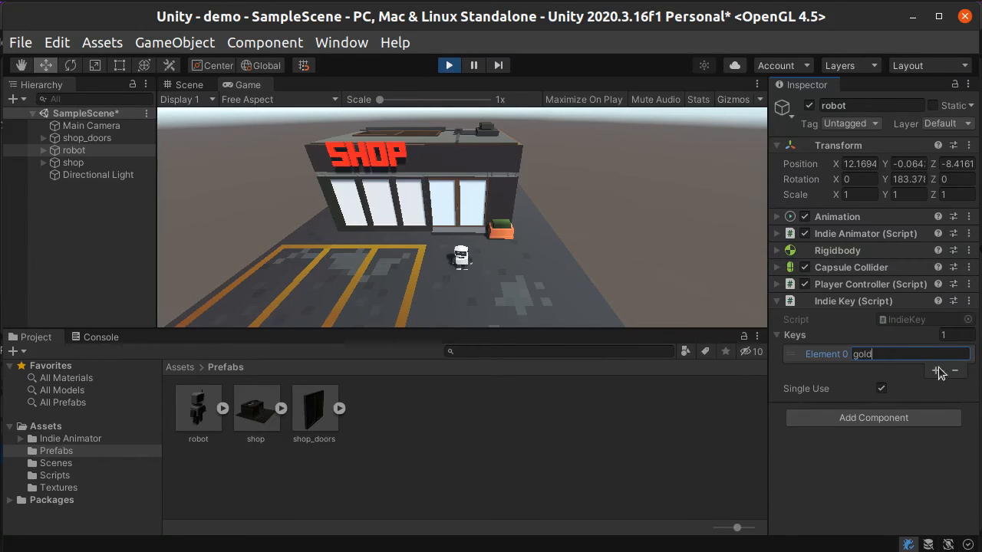
click(935, 372)
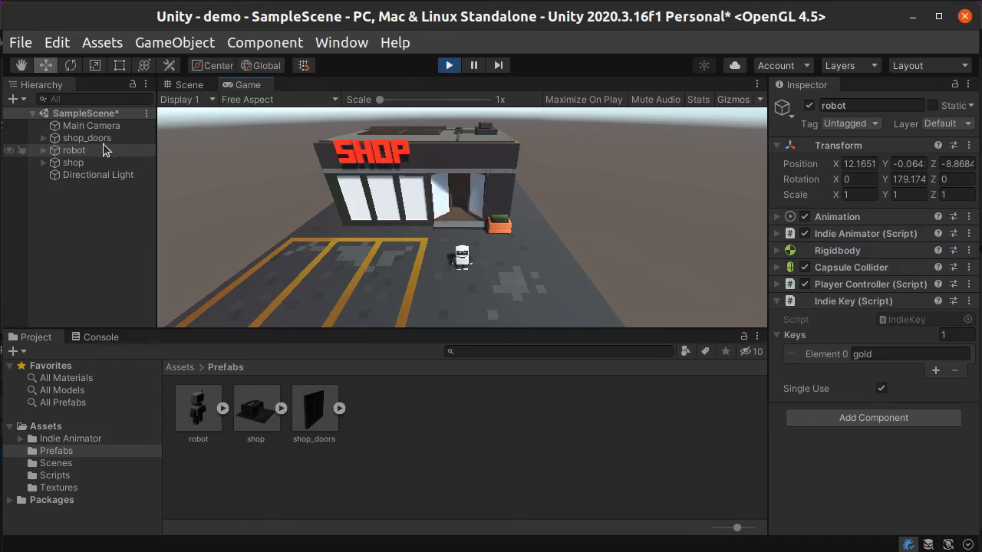
click(87, 137)
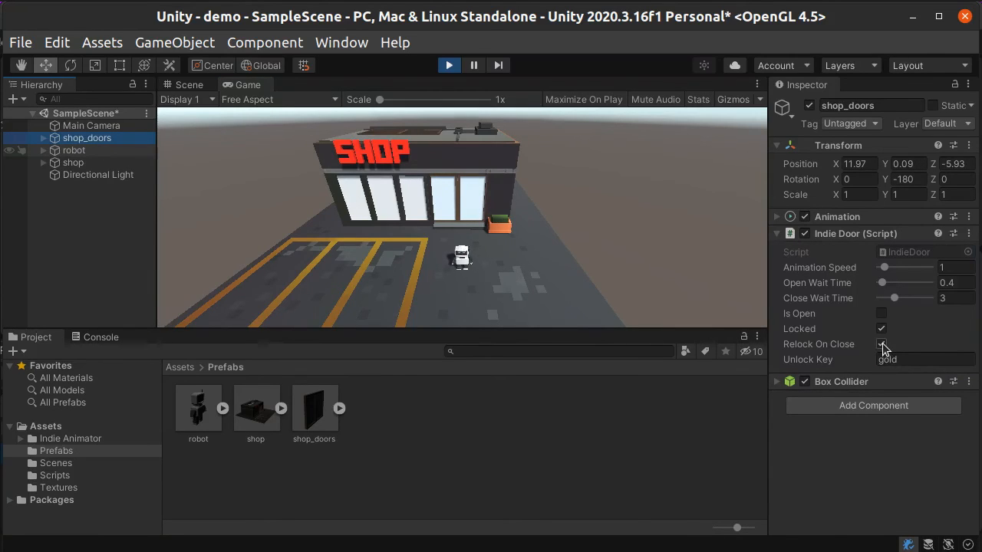
Untick Relock On Close on shop_doors, then check the robot's Keys list and the doors' lock.
click(880, 344)
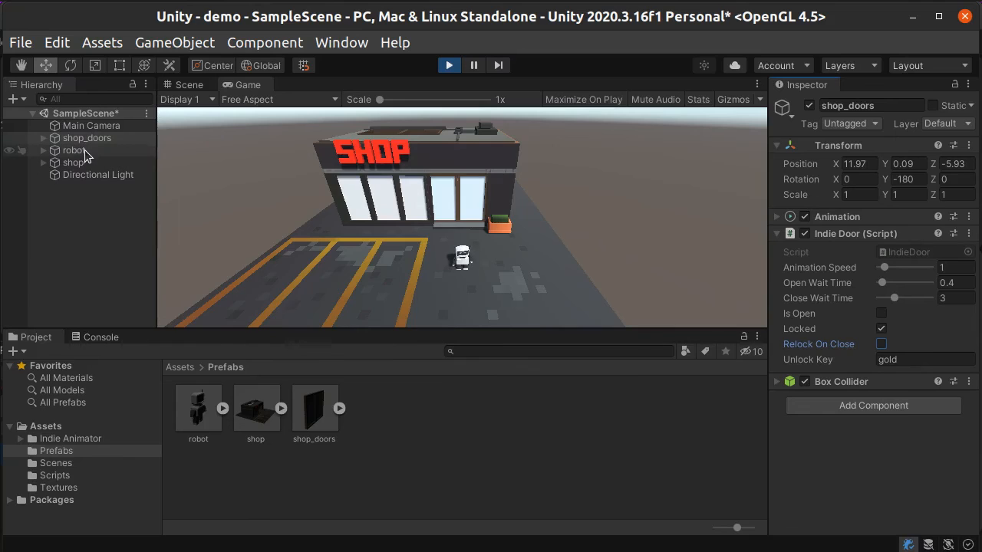
click(74, 150)
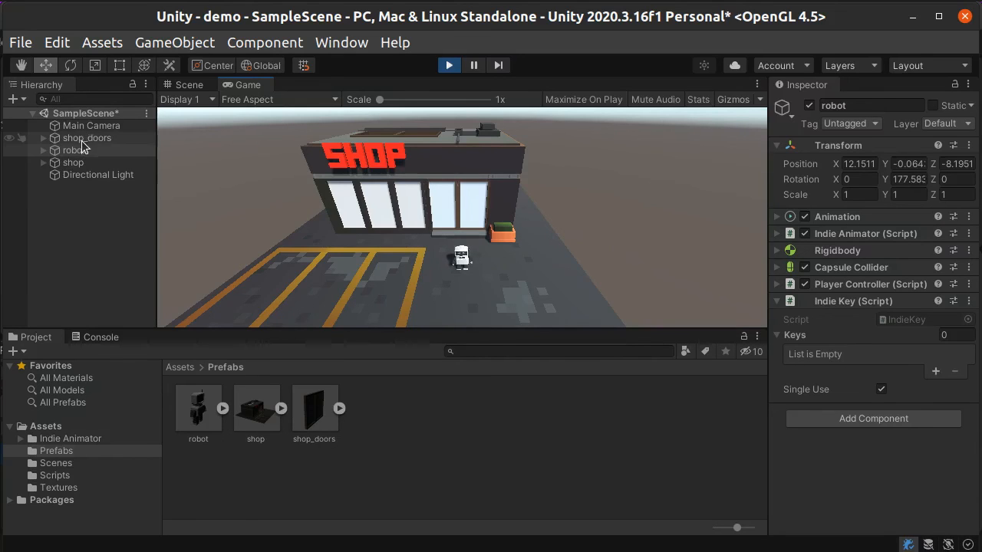
click(87, 138)
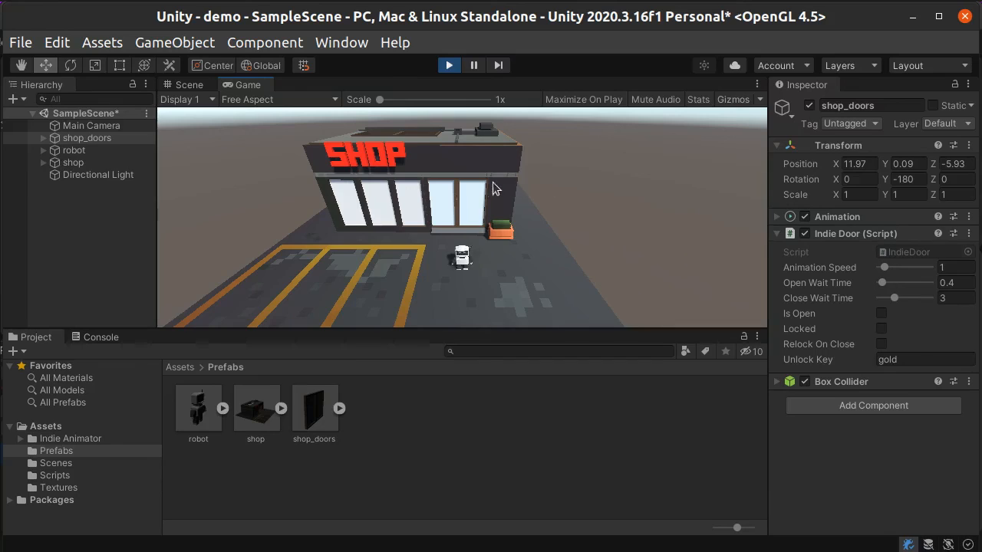
mouse_move(349, 253)
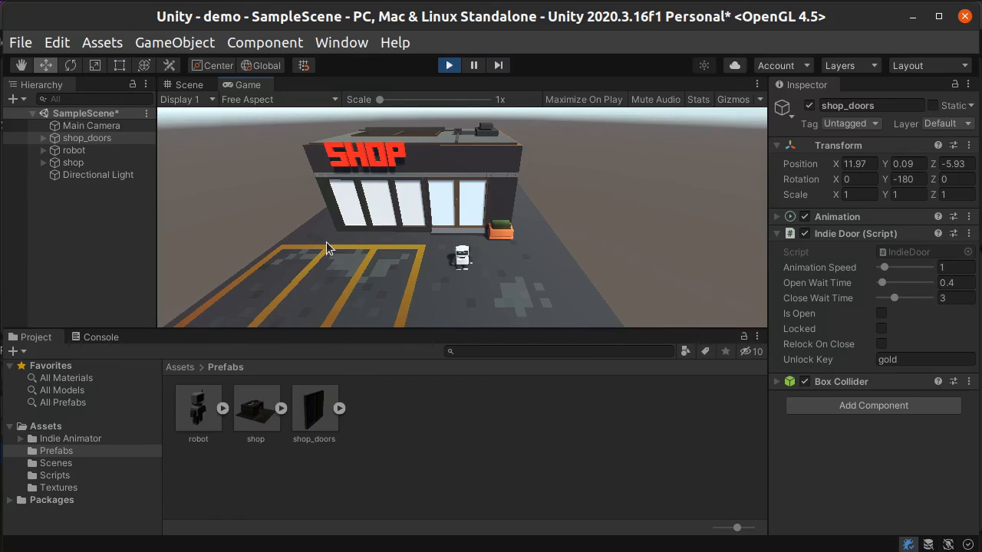
mouse_move(449, 107)
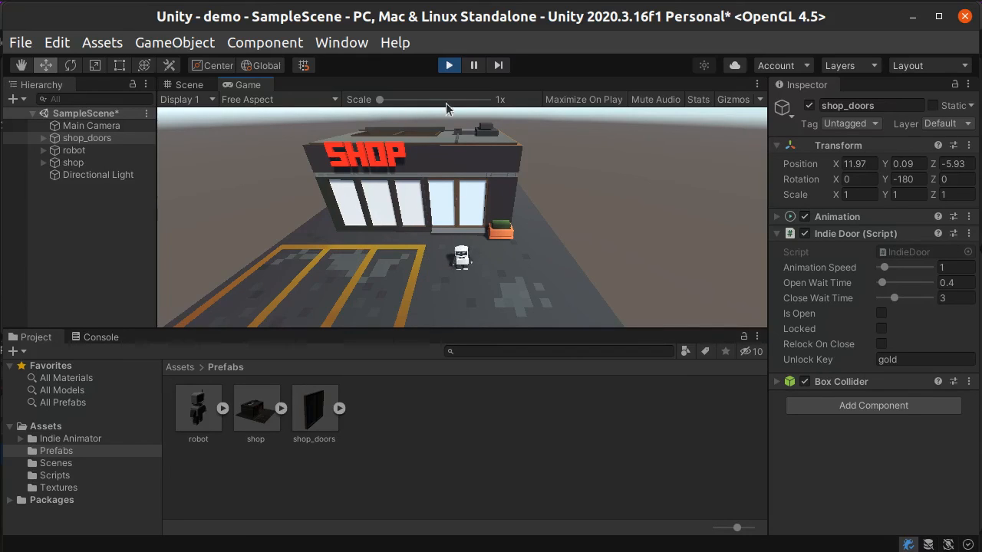